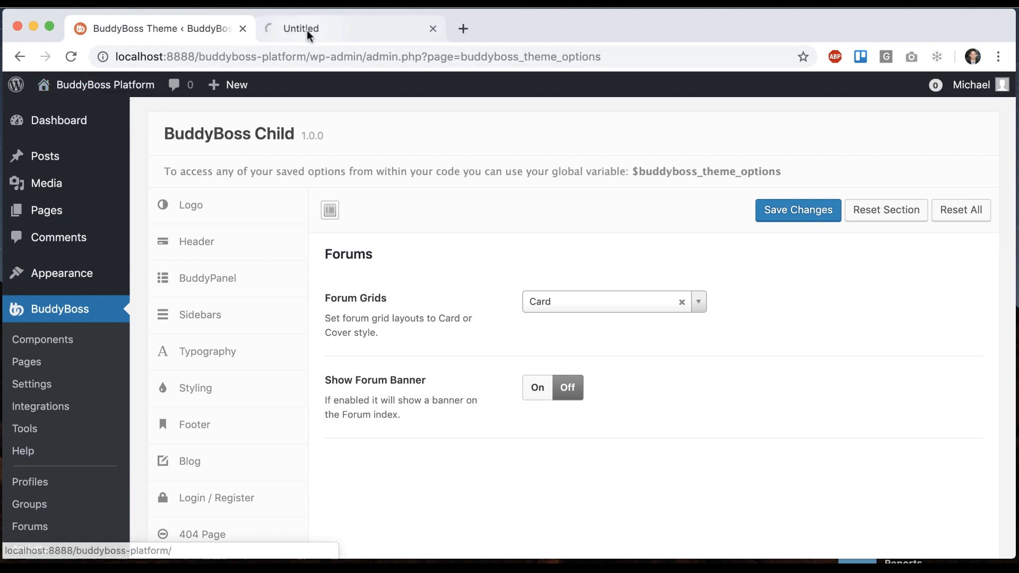
Preview the site's forums index in the front-end tab alongside the theme options
click(350, 28)
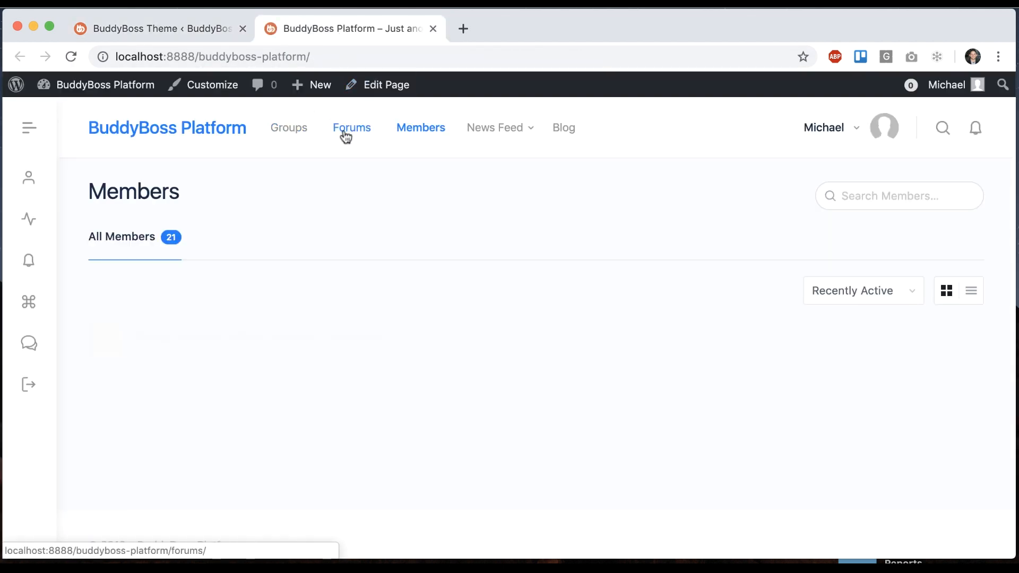
click(351, 127)
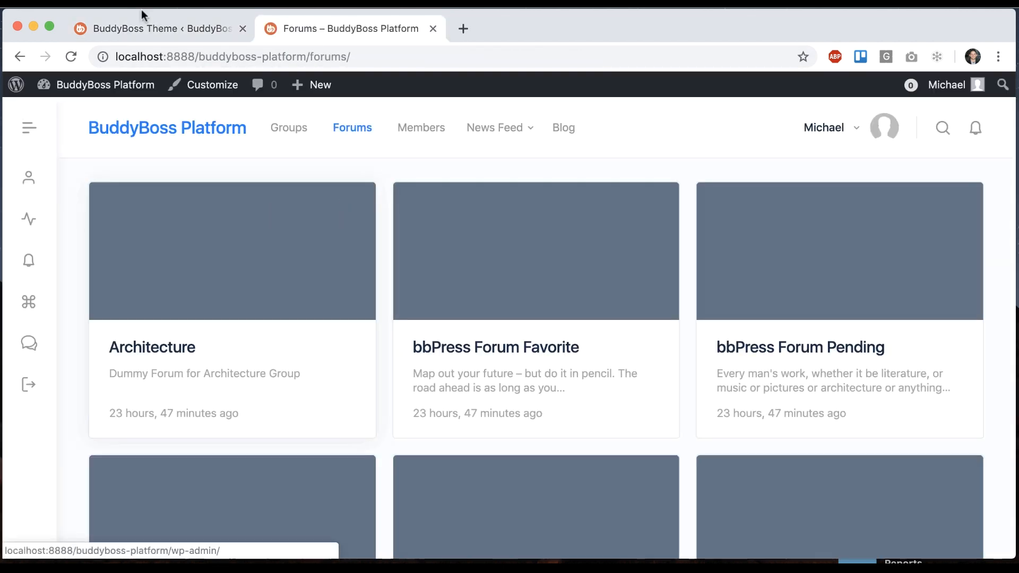
click(156, 29)
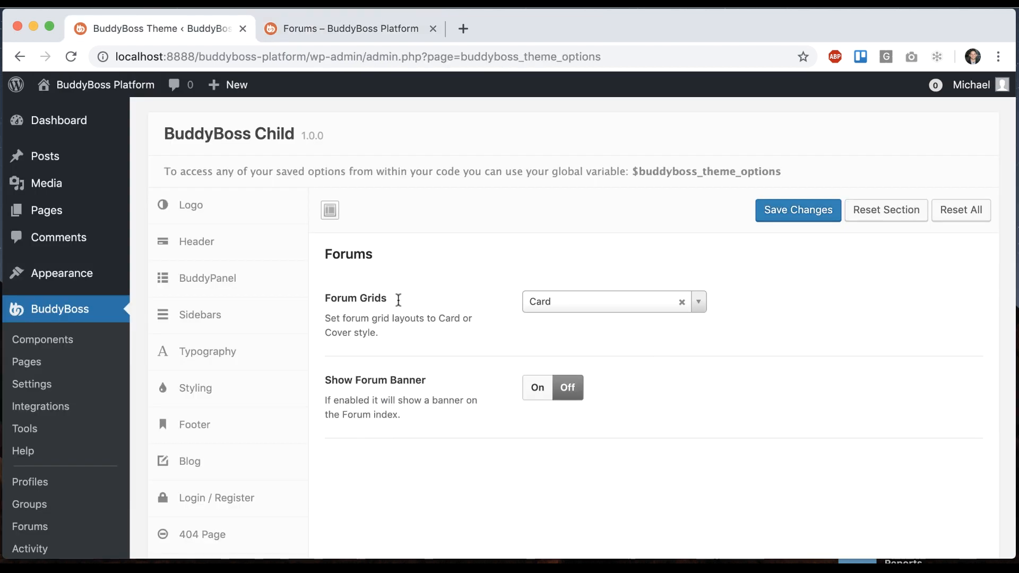
mouse_move(425, 318)
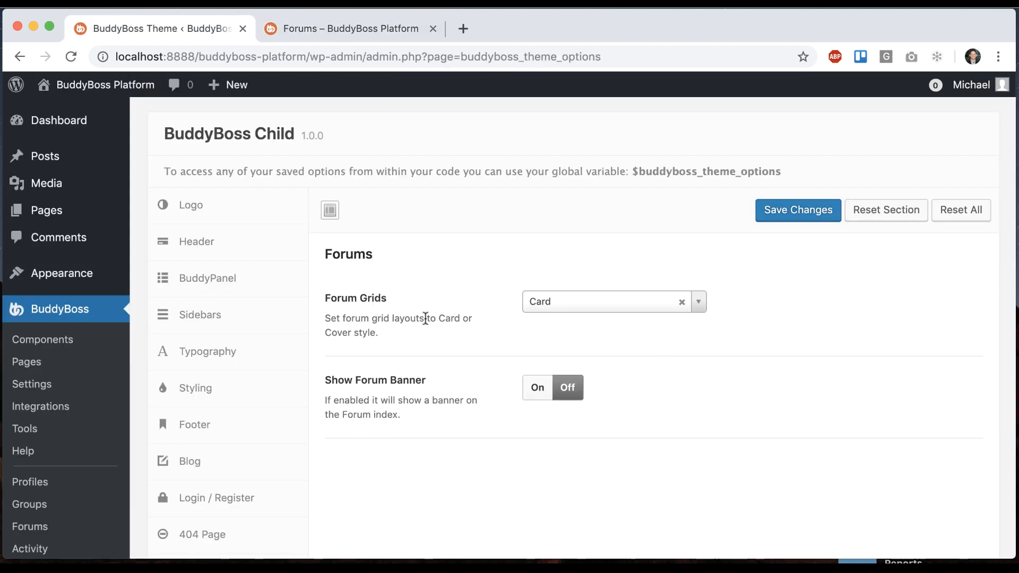
click(350, 28)
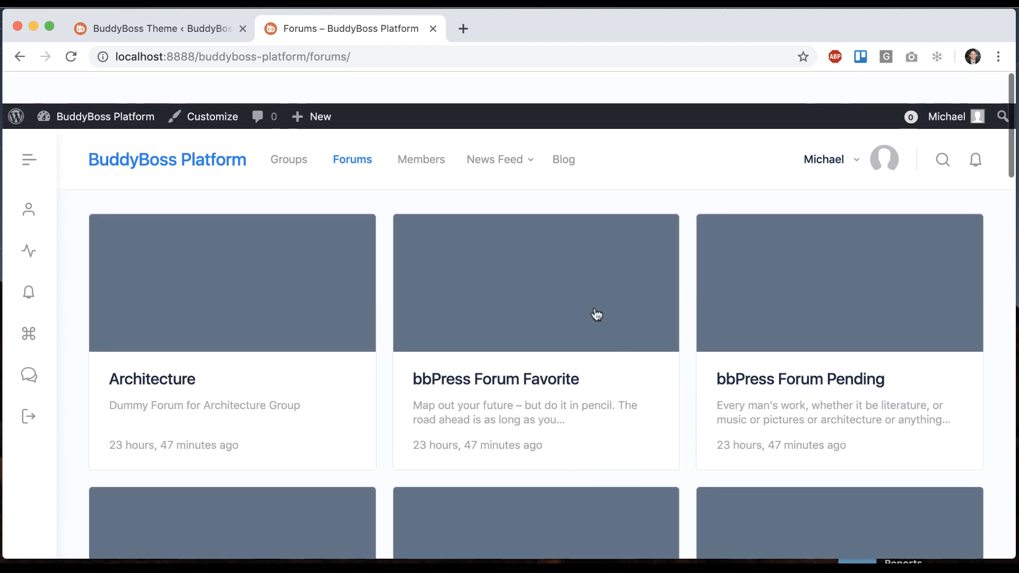
scroll(down, 3)
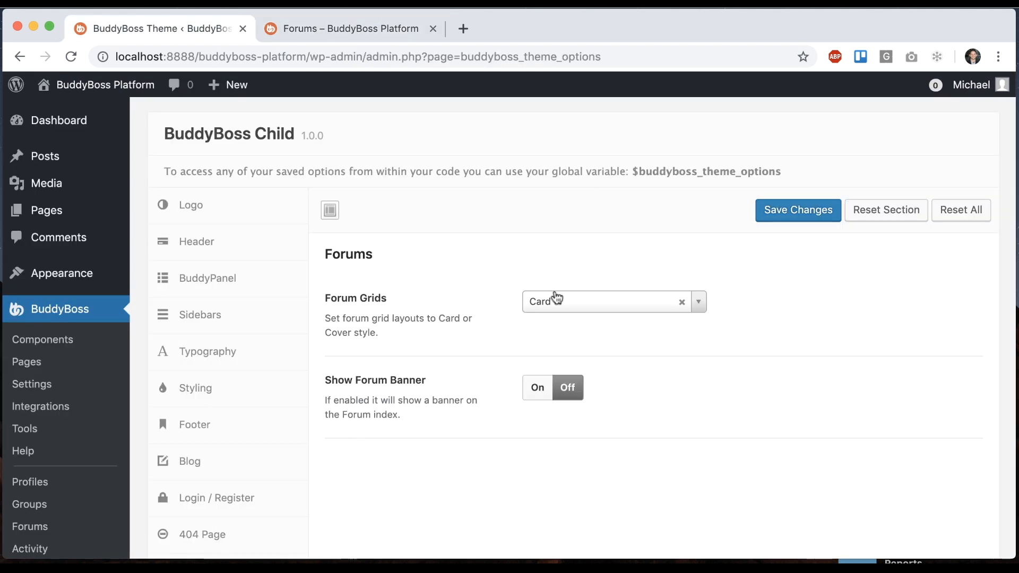
Set Forum Grids to Card and save the theme options
click(604, 300)
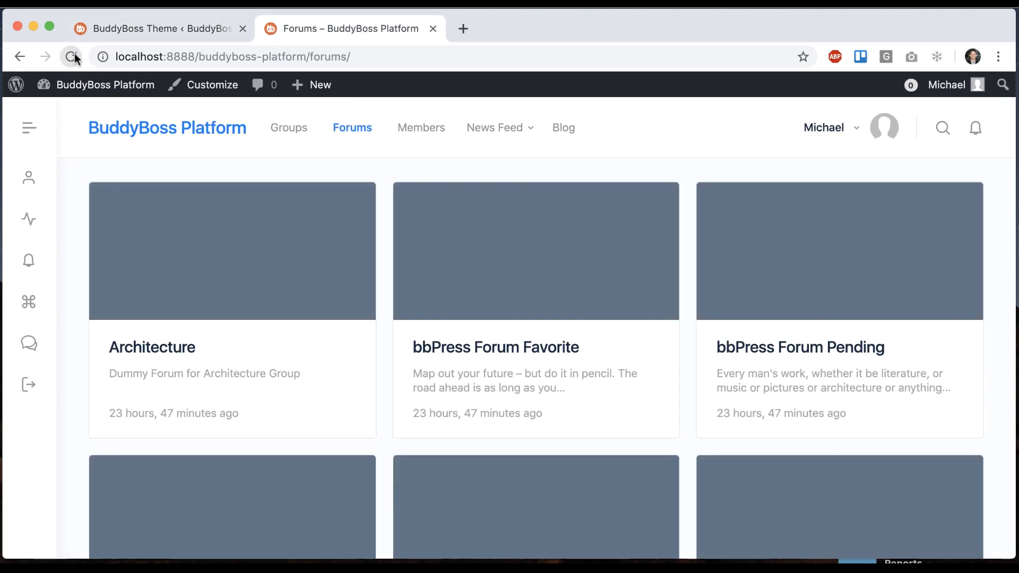
scroll(down, 3)
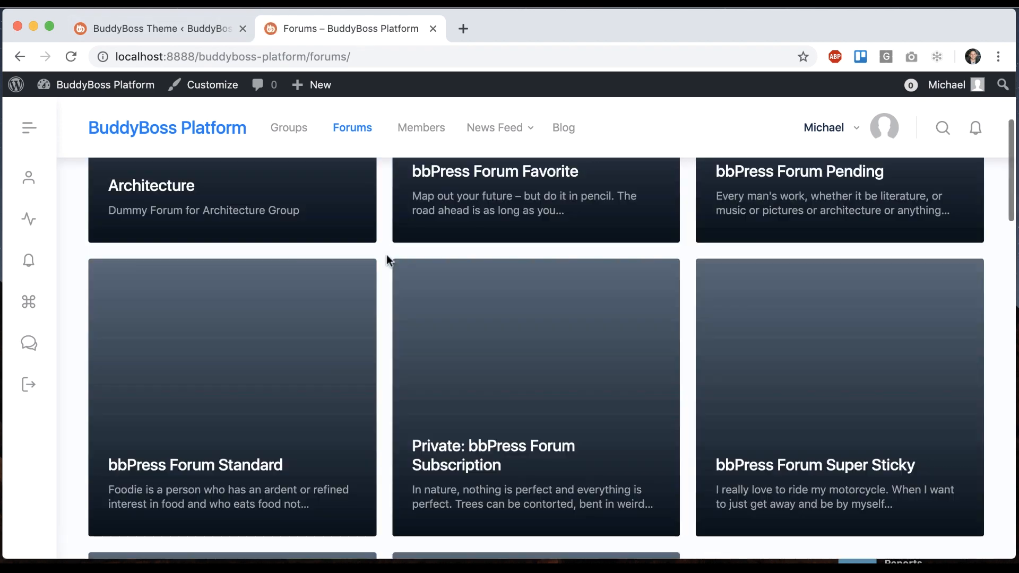
scroll(up, 3)
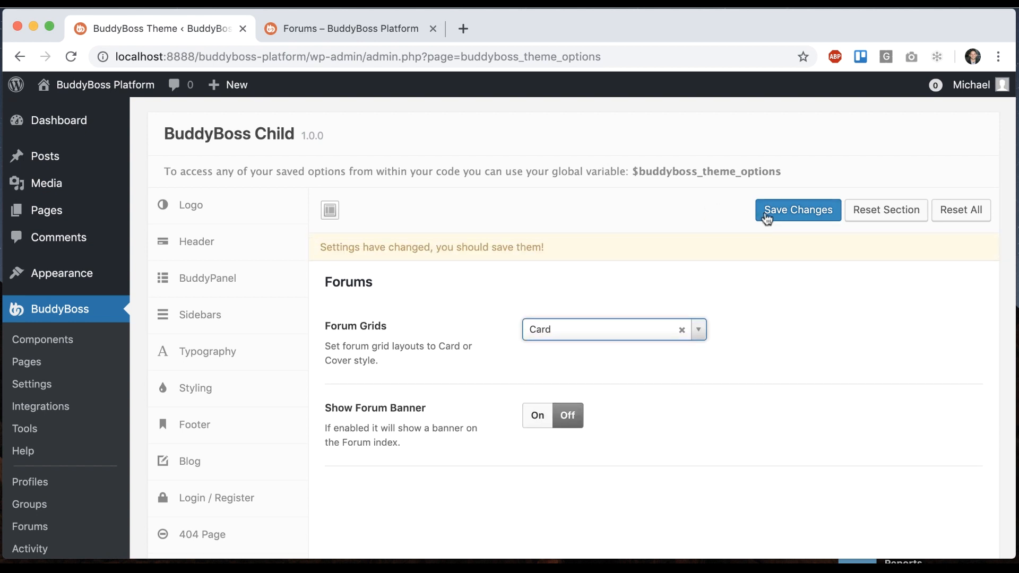
click(797, 210)
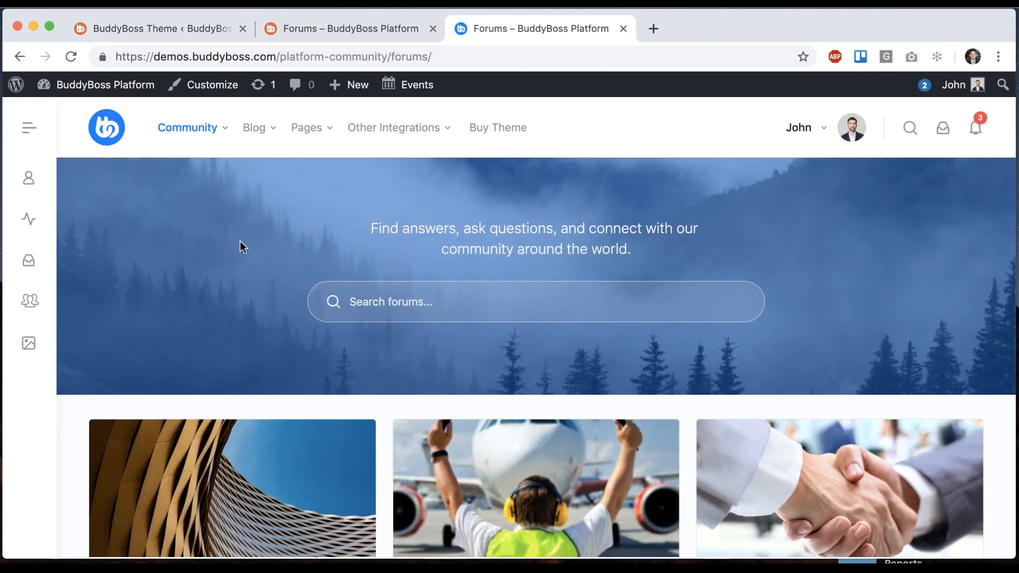
Scroll through the demo forums page's forest banner, search and image cards
scroll(down, 3)
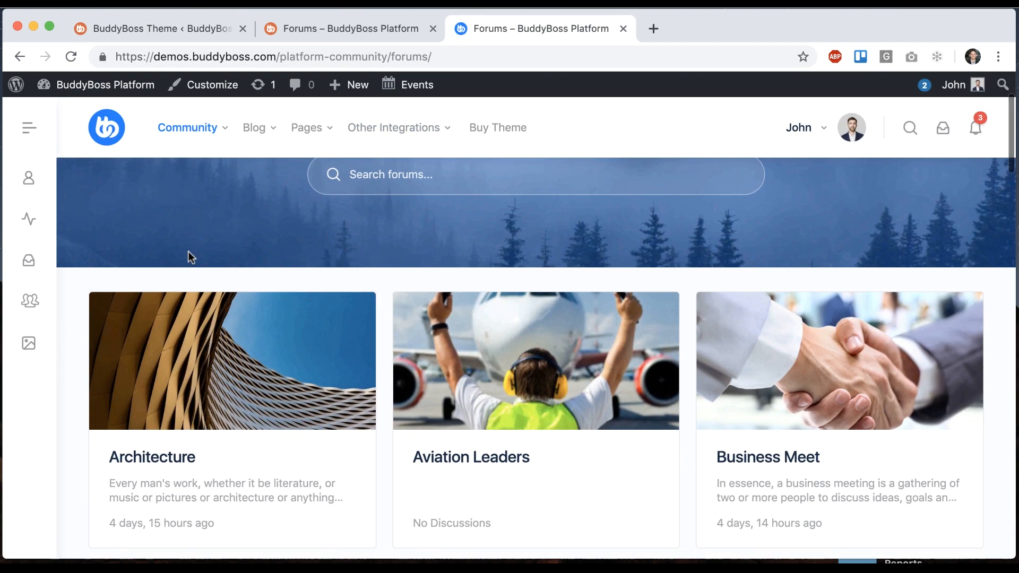
scroll(down, 3)
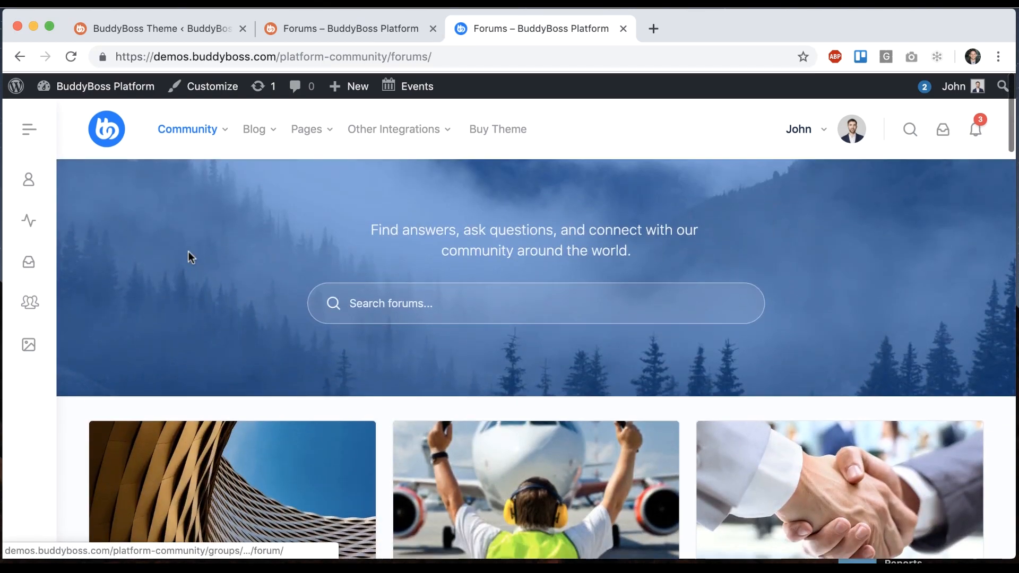
click(156, 29)
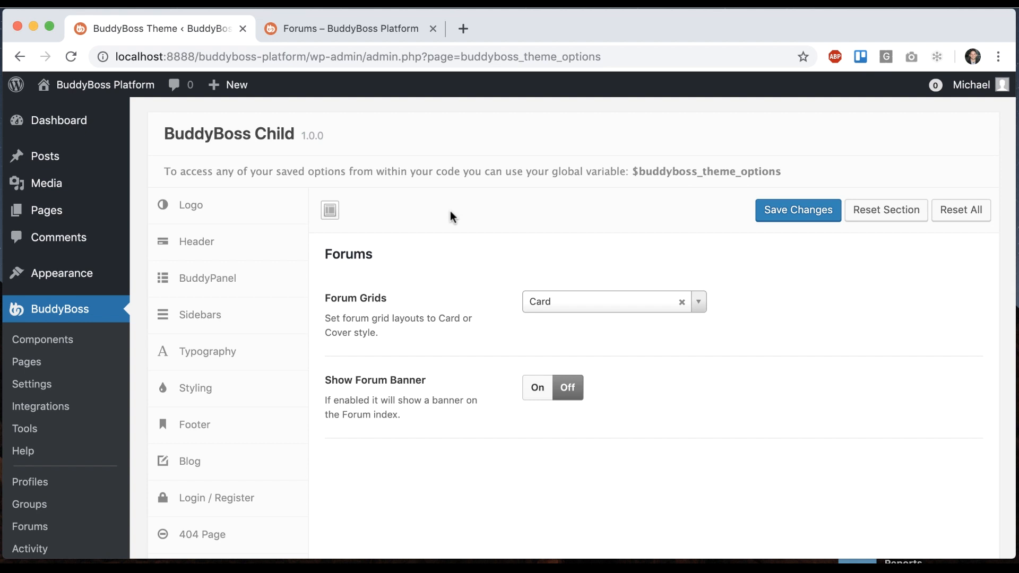
mouse_move(546, 385)
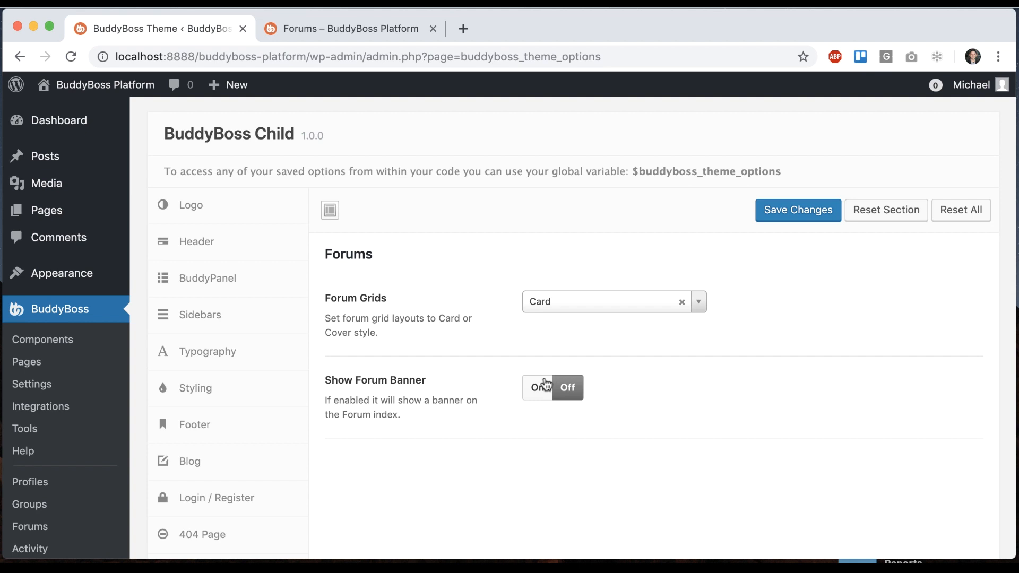
Switch Show Forum Banner on and save the water-leaf image as its custom banner
click(537, 388)
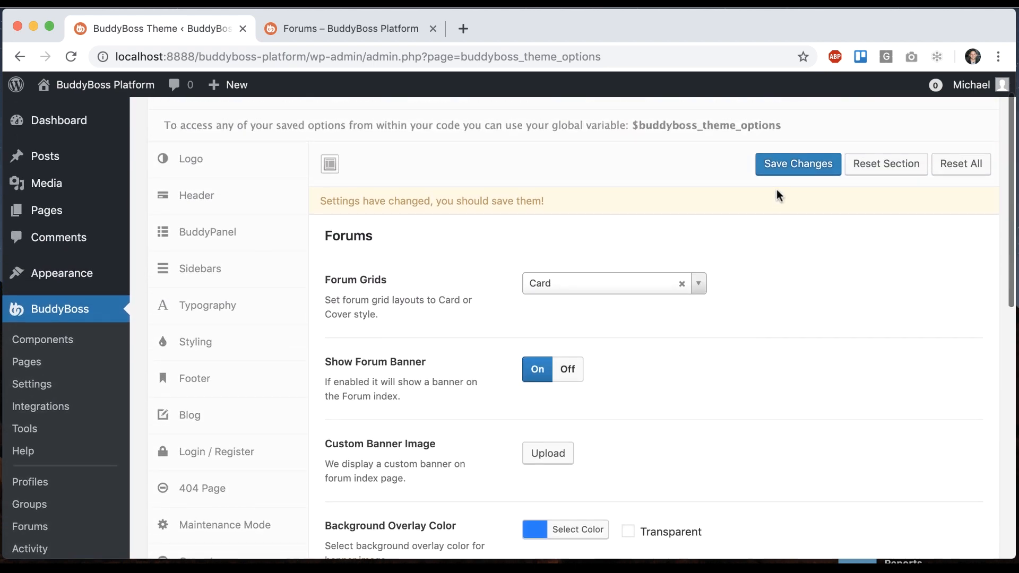
click(350, 28)
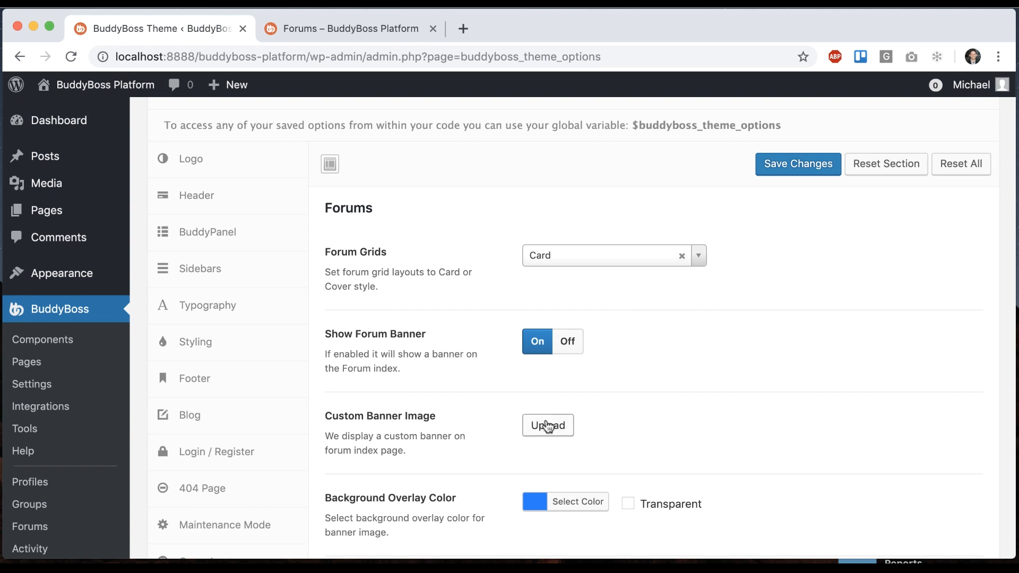
click(547, 425)
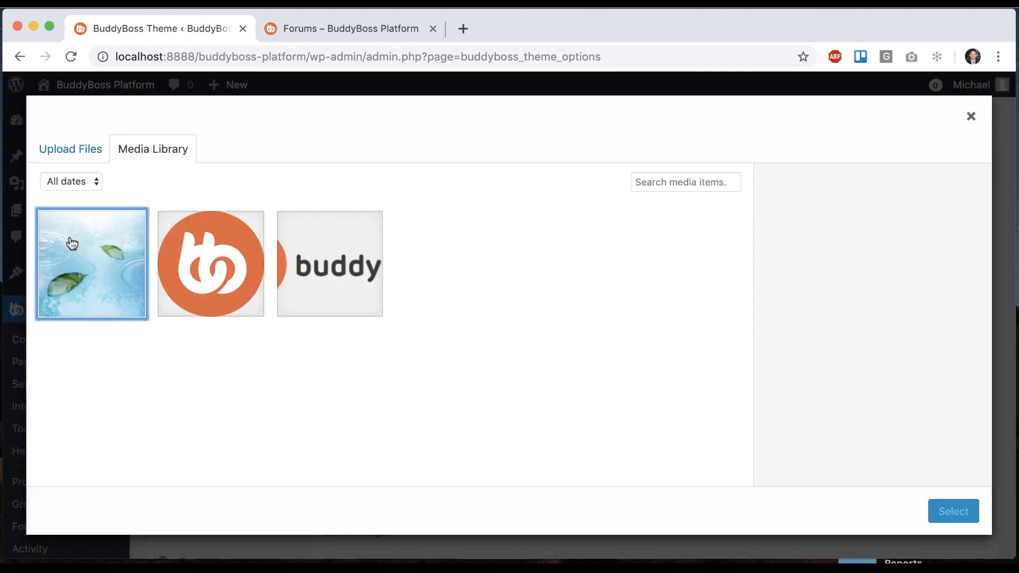
click(952, 511)
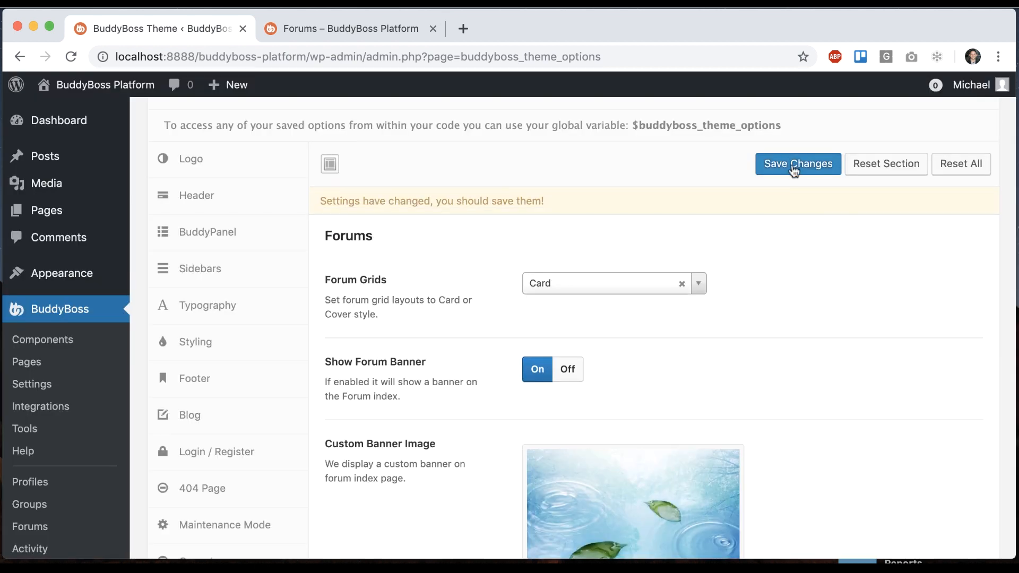
click(350, 28)
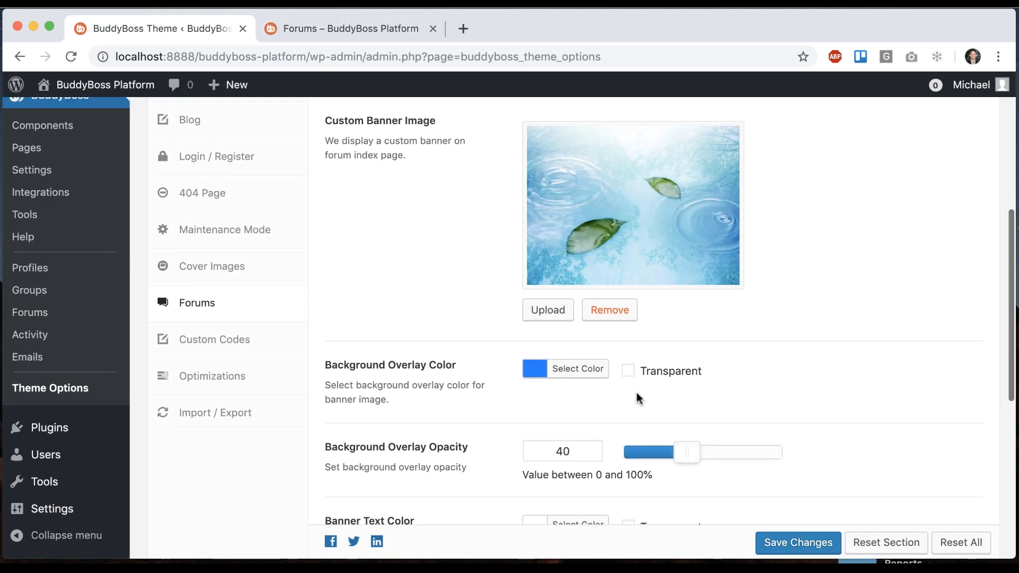
Scroll to the banner overlay settings and open the overlay colour choices
scroll(down, 3)
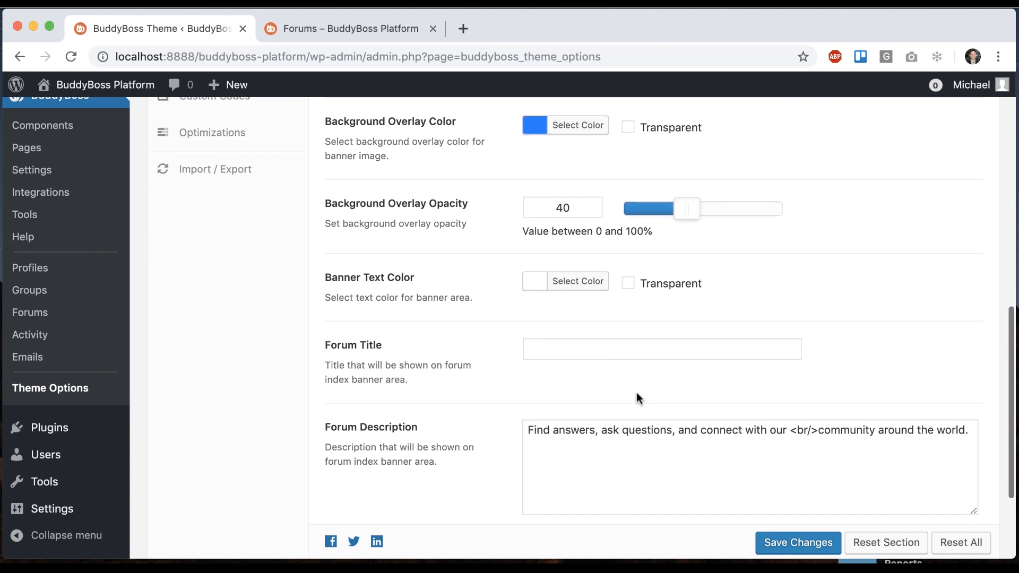
scroll(down, 3)
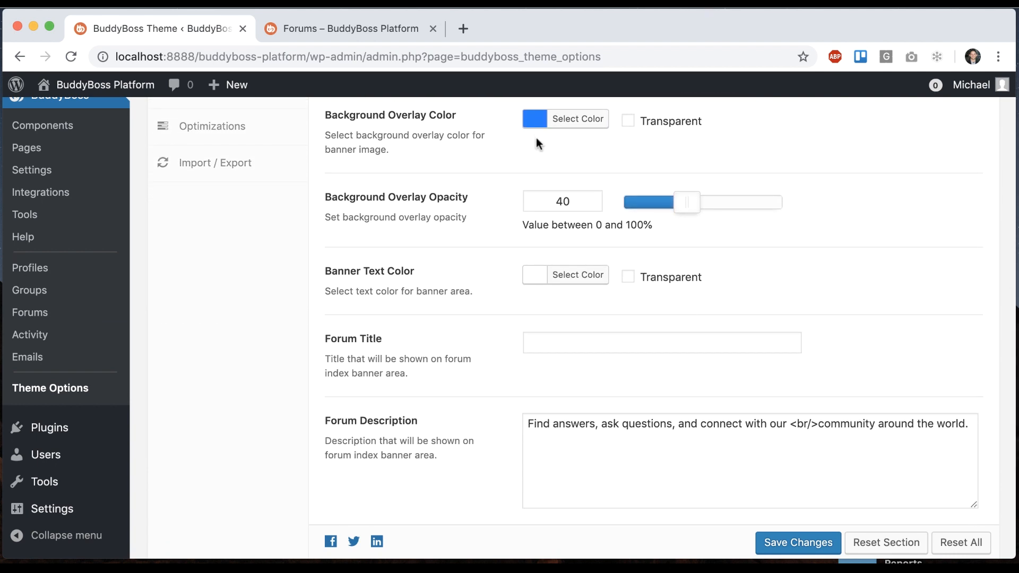
click(563, 118)
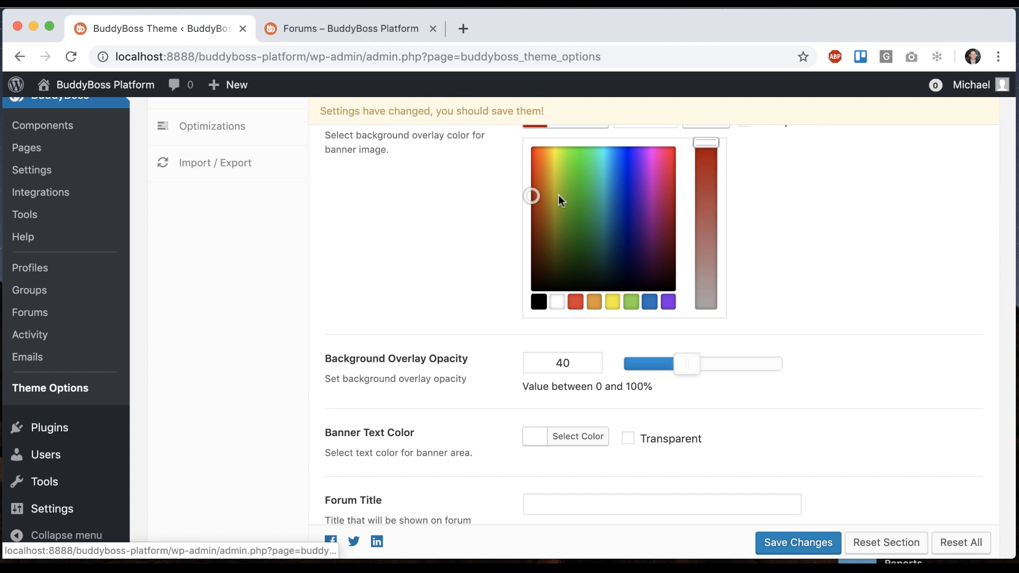
scroll(down, 3)
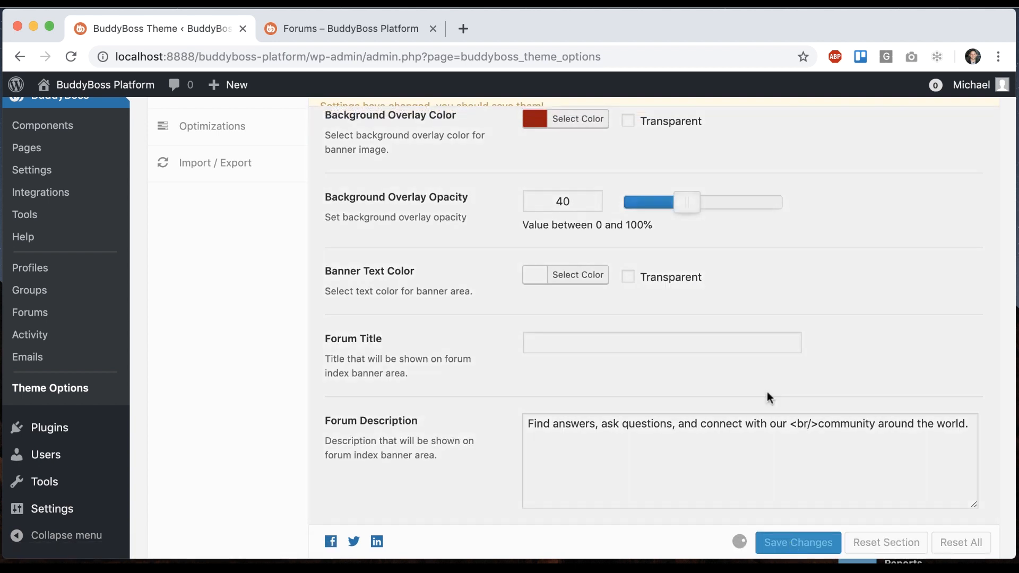
Try overlay opacities of 90 and 20, previewing the banner on the forums page
click(350, 28)
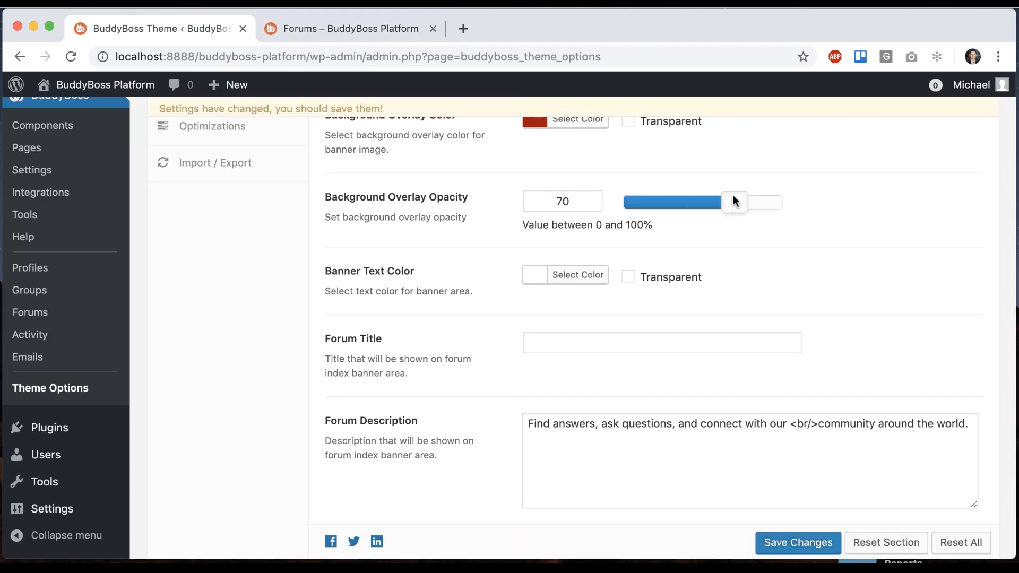
drag(734, 201, 766, 201)
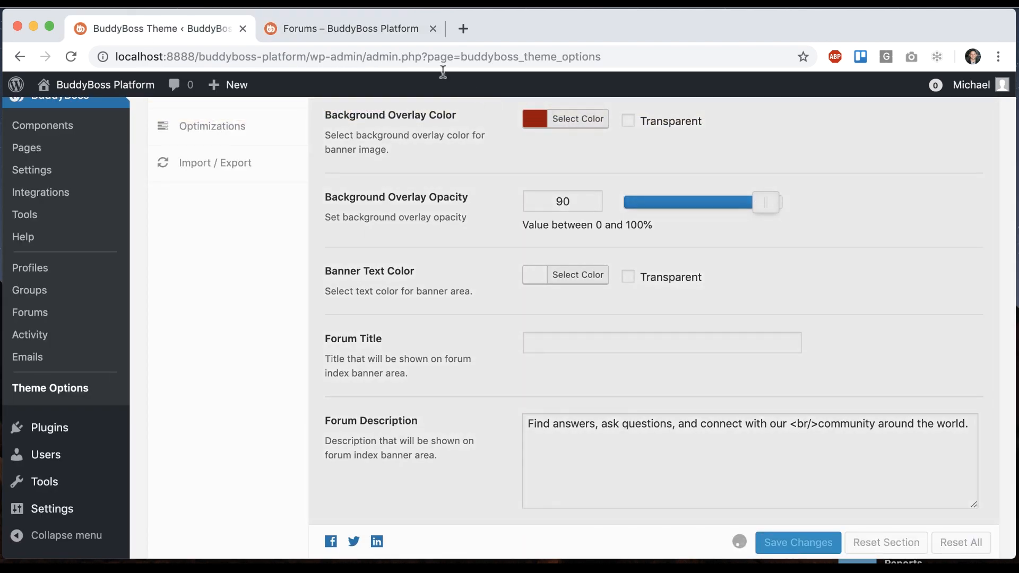
click(349, 29)
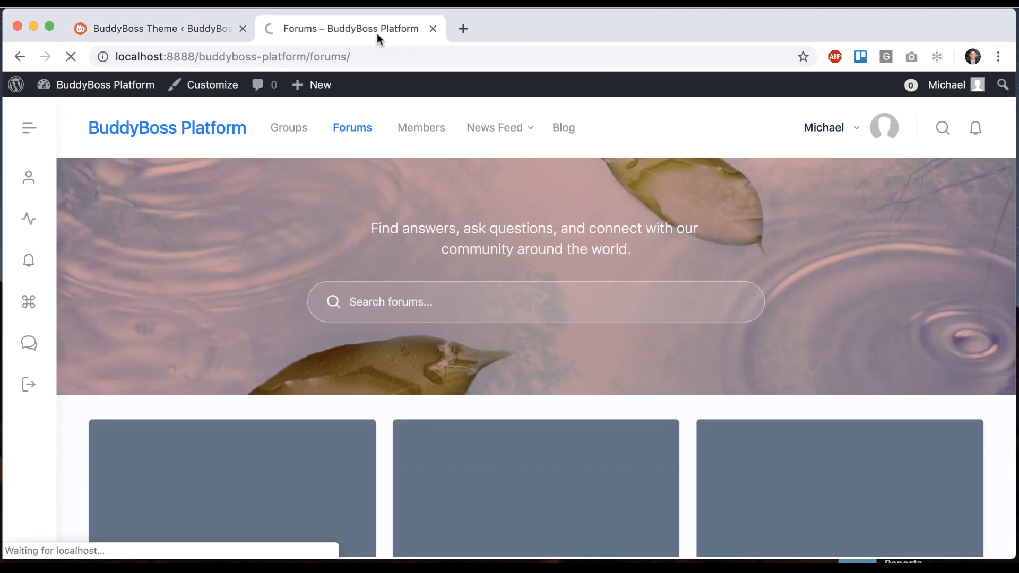
click(156, 28)
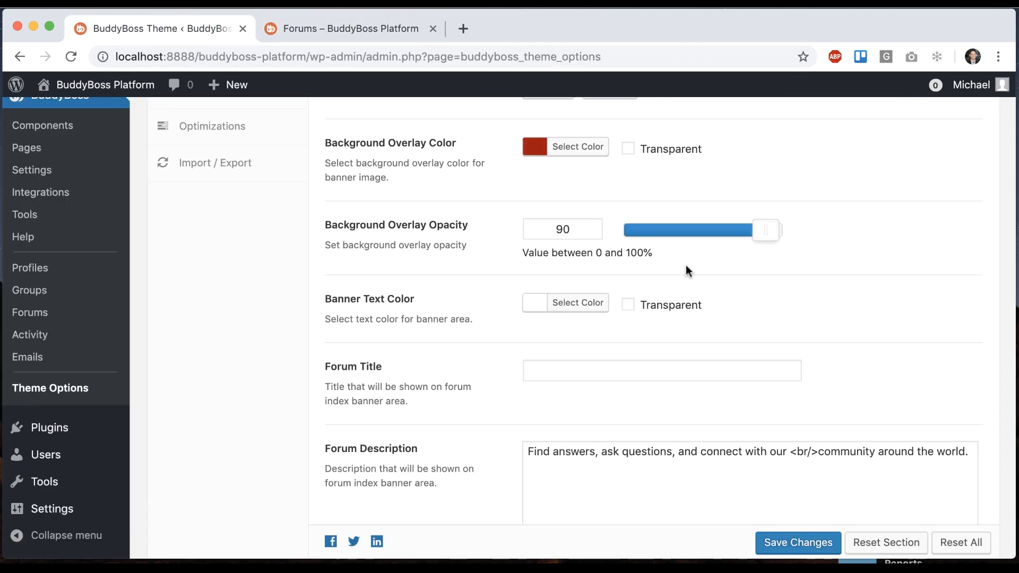
drag(765, 229, 654, 202)
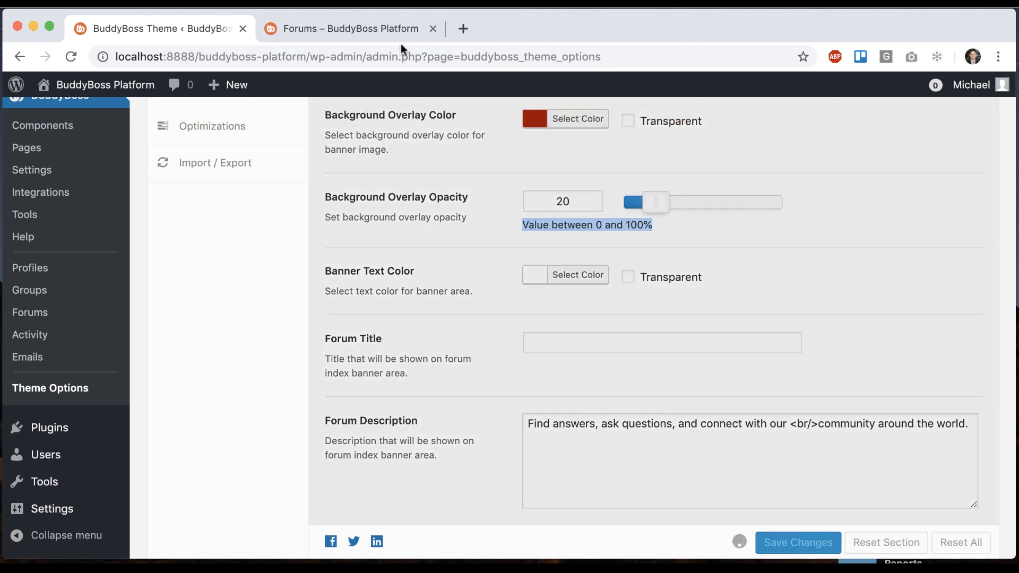
click(349, 28)
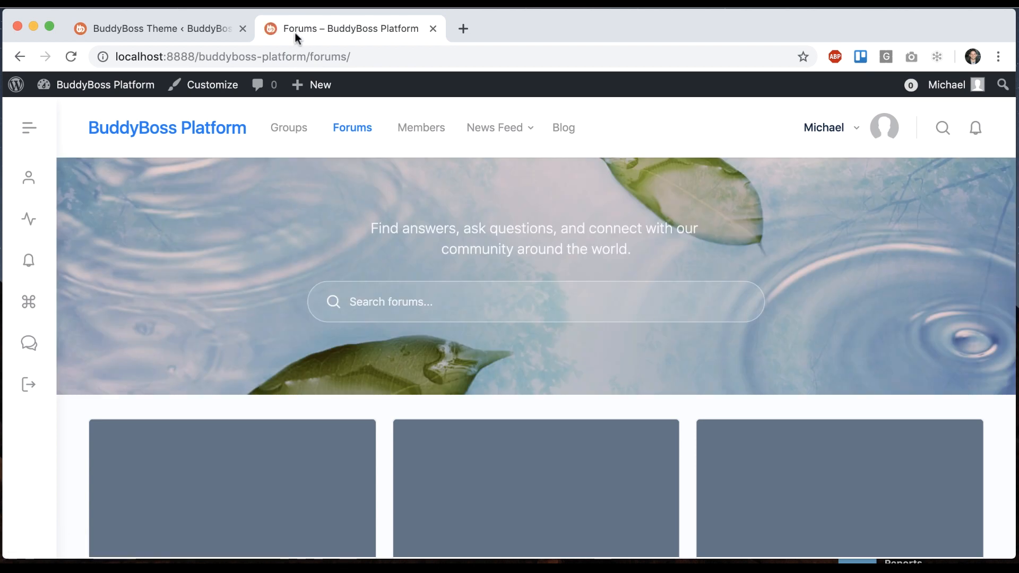
click(156, 28)
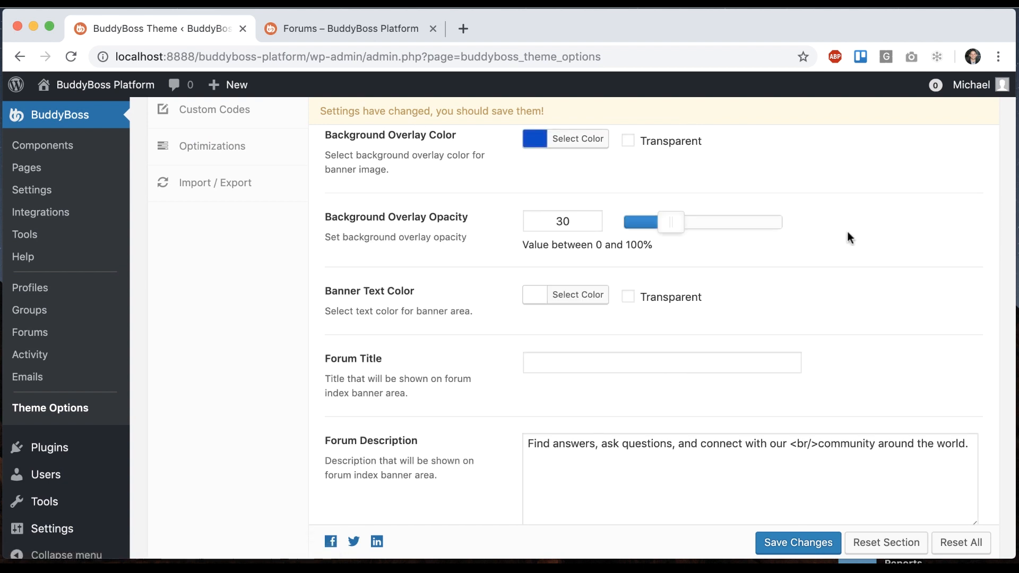
Try yellow and transparent banner text, then save it as white (#ffffff)
click(797, 542)
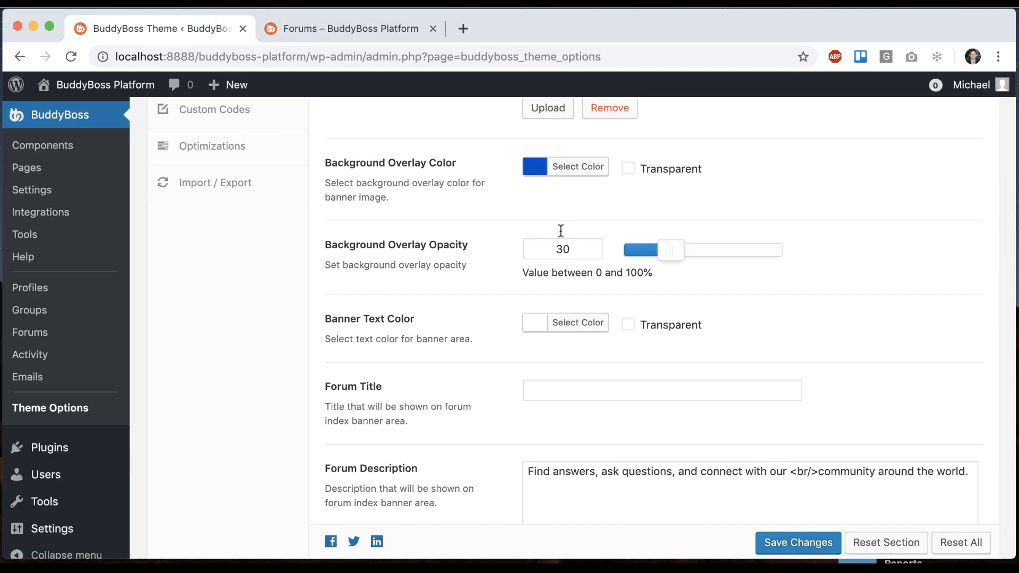
click(576, 322)
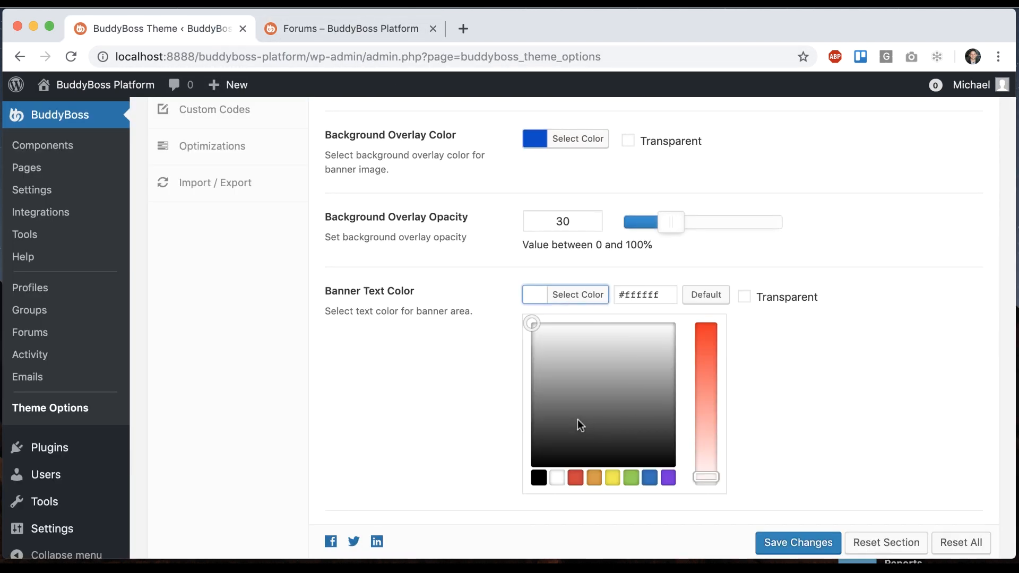
click(611, 477)
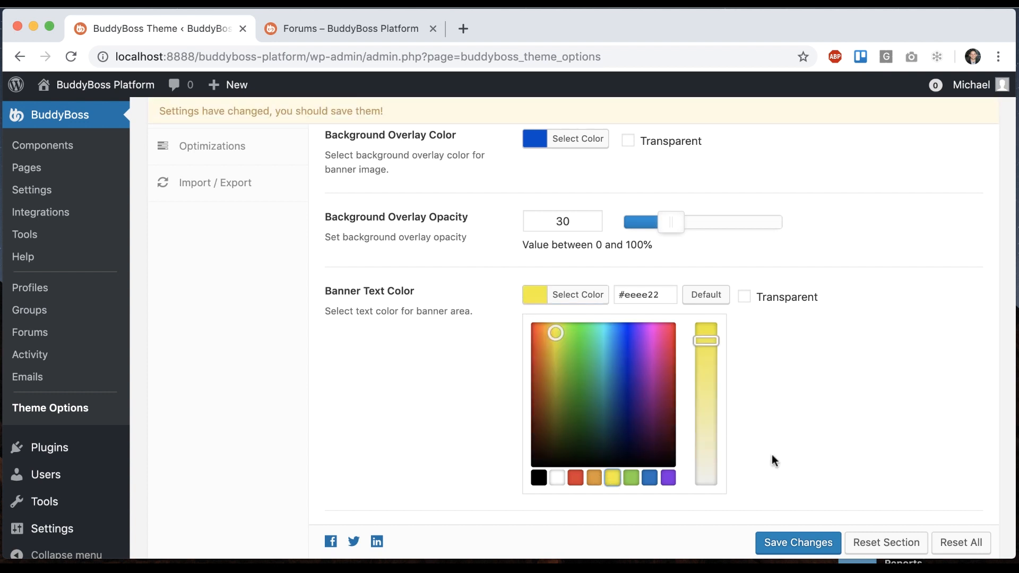
click(349, 28)
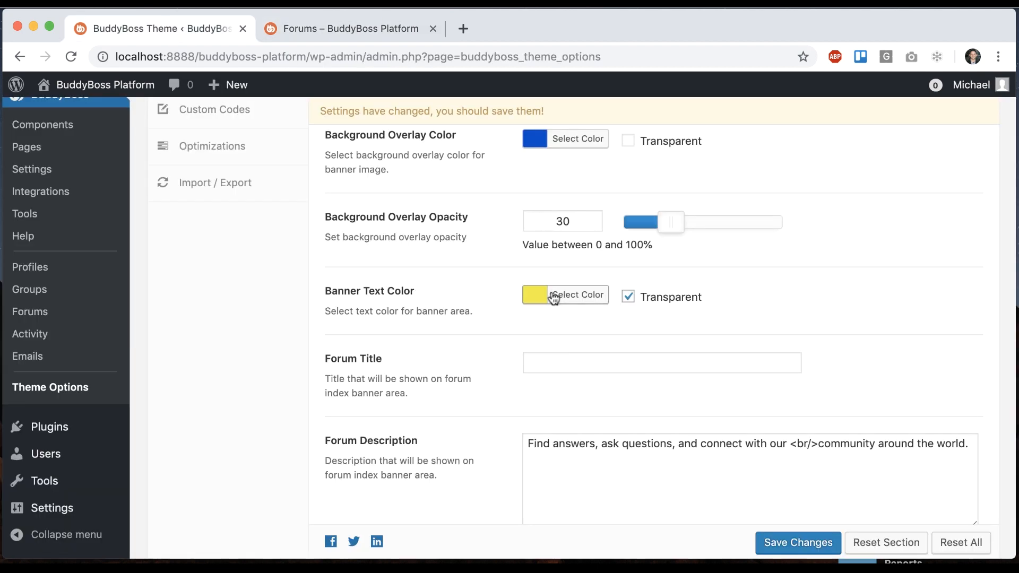
click(575, 296)
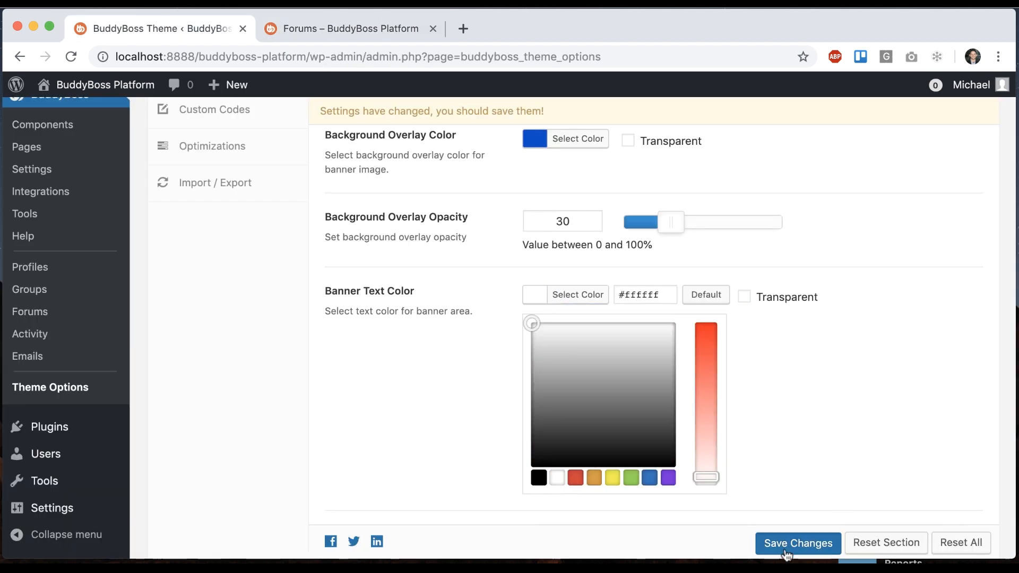
click(351, 28)
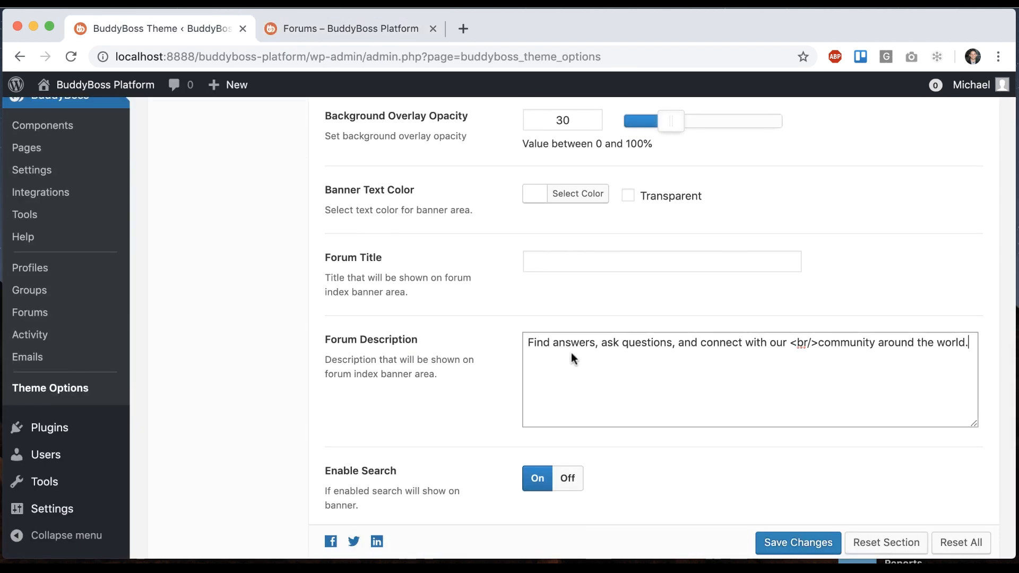
Enter 'Join our forums' as the forum banner title and preview it
click(661, 261)
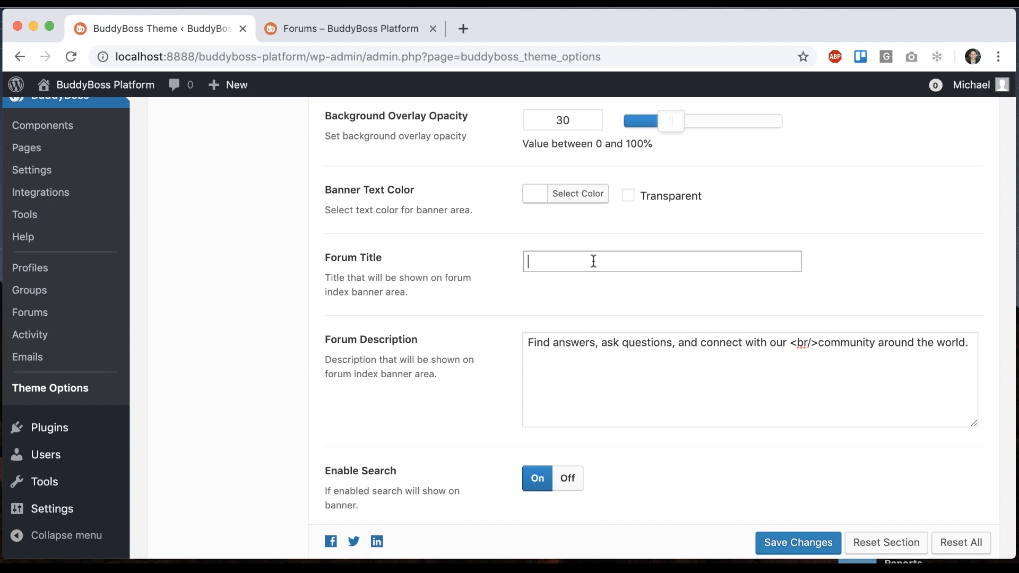
text(Join our)
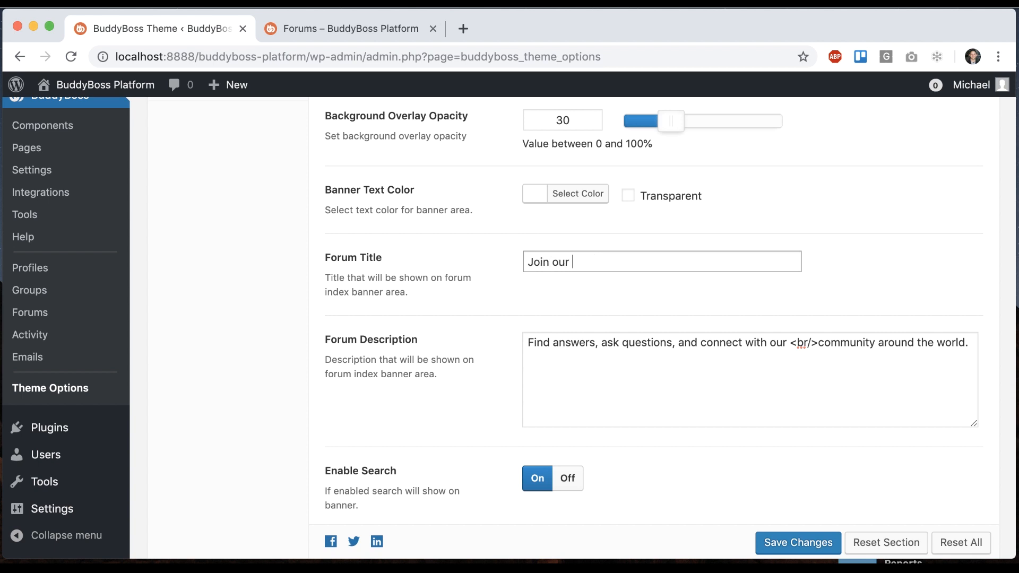
text(forums)
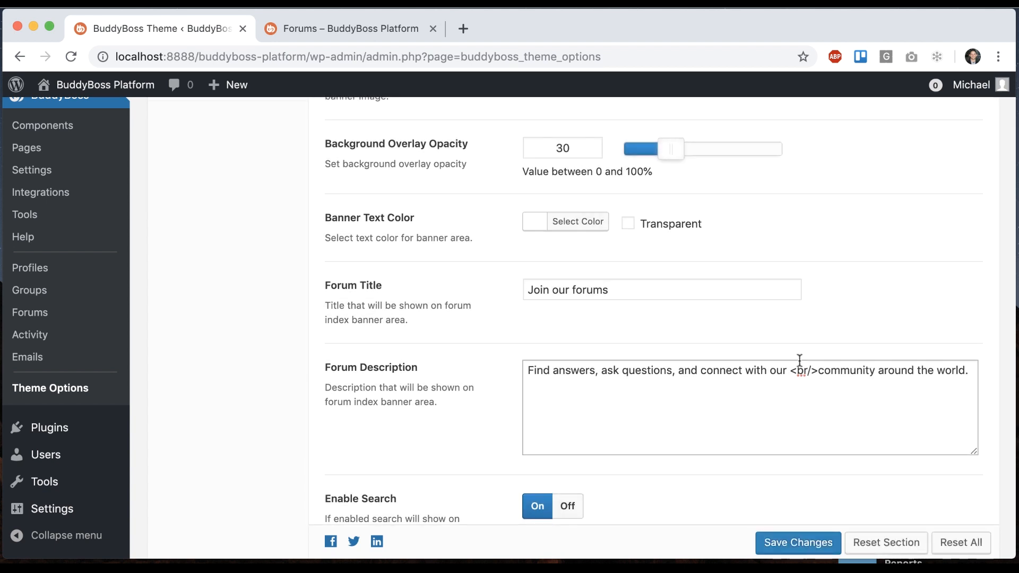
click(349, 28)
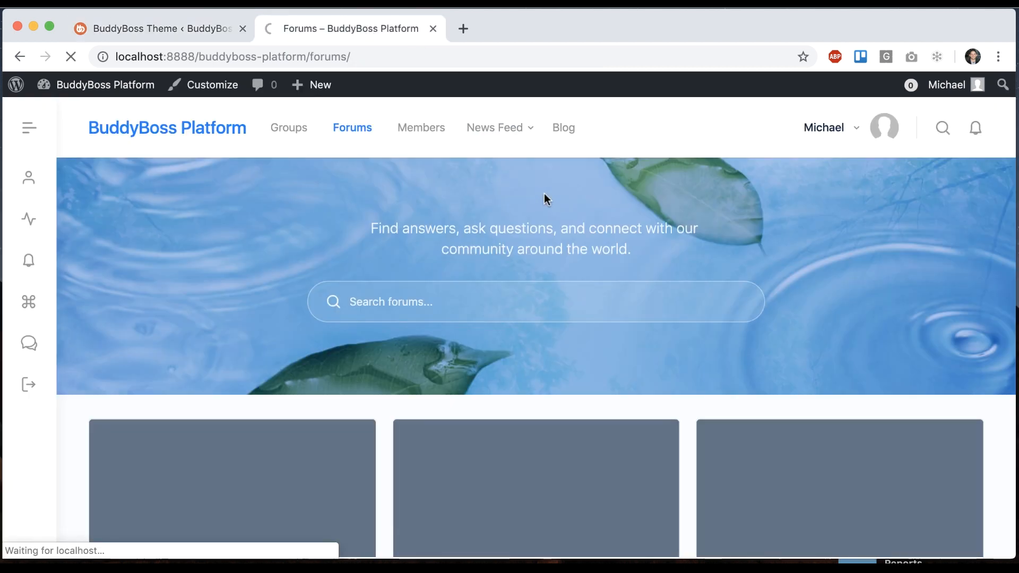
click(156, 28)
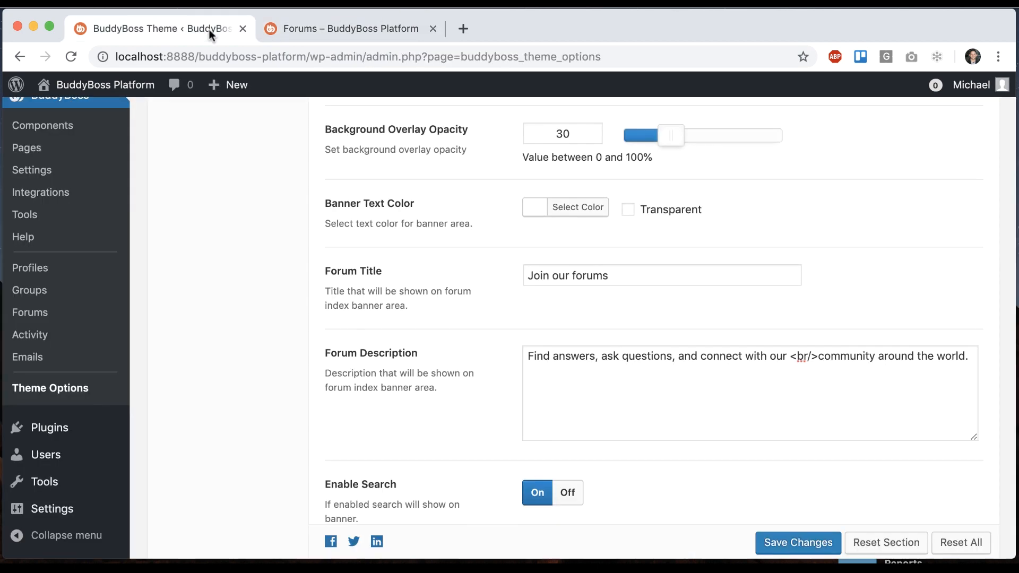
Switch Enable Search off for the forum banner and view the forums page
scroll(down, 3)
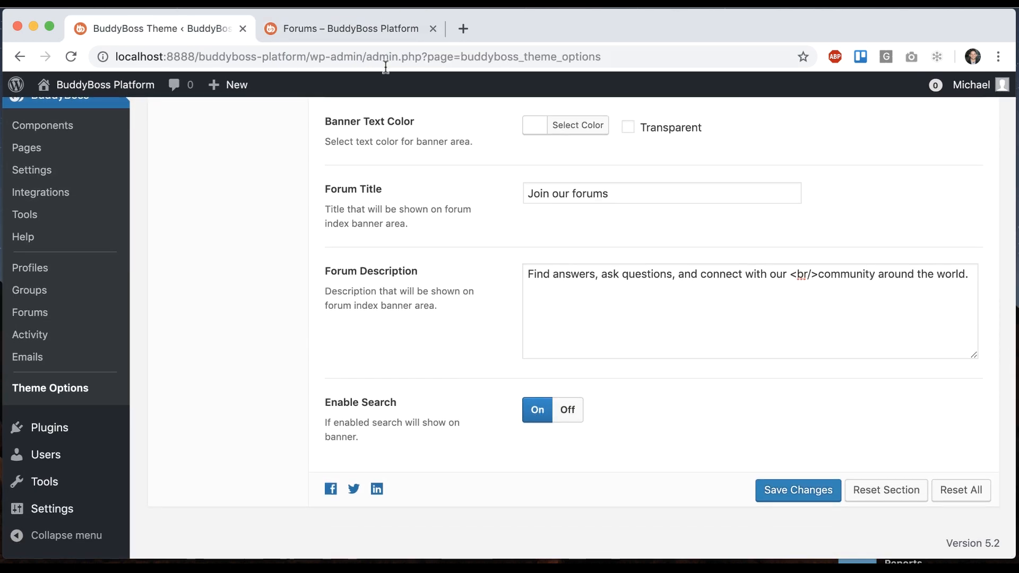
click(349, 28)
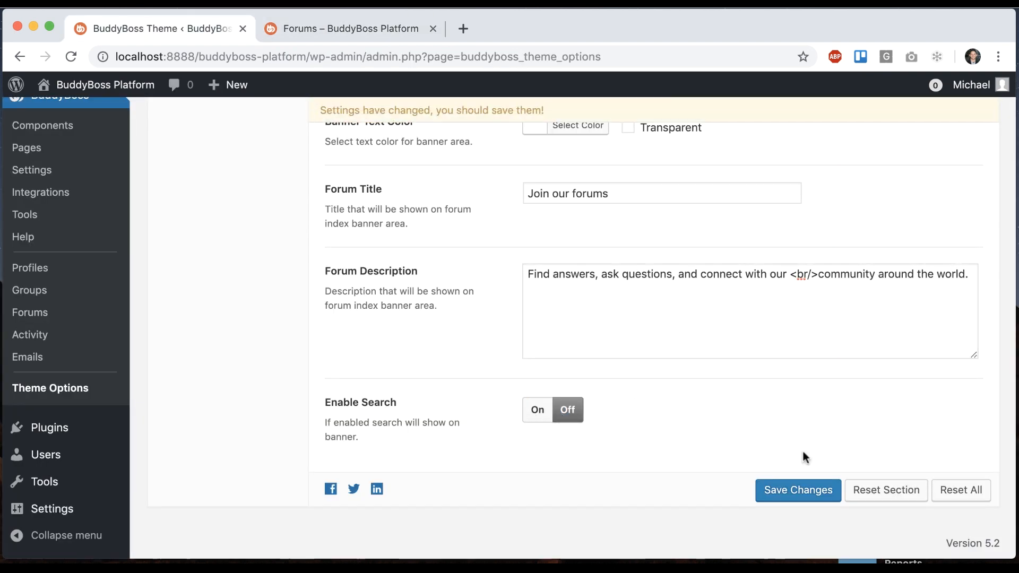
click(349, 29)
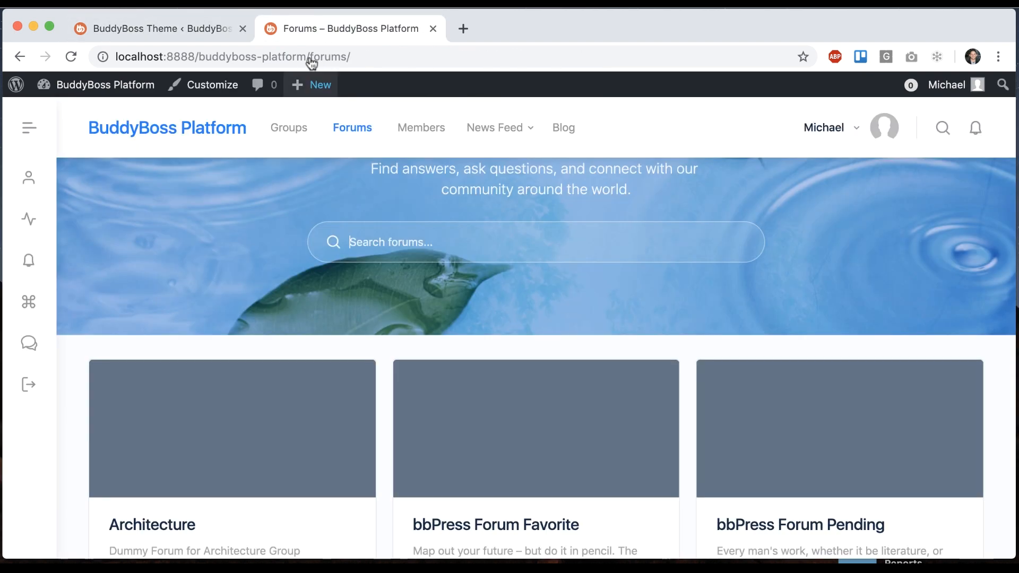